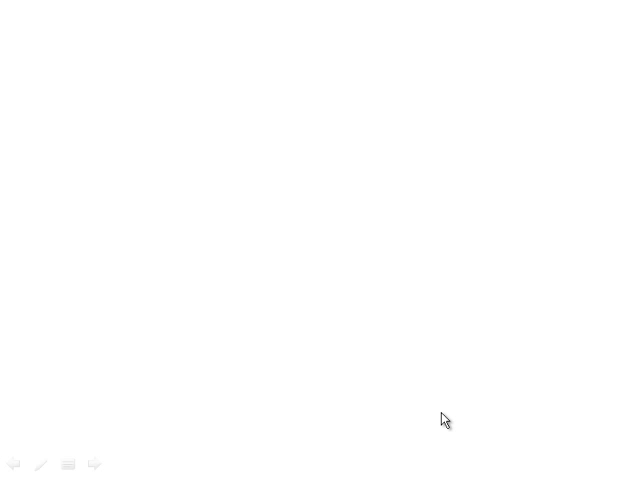
pyautogui.moveTo(448, 428)
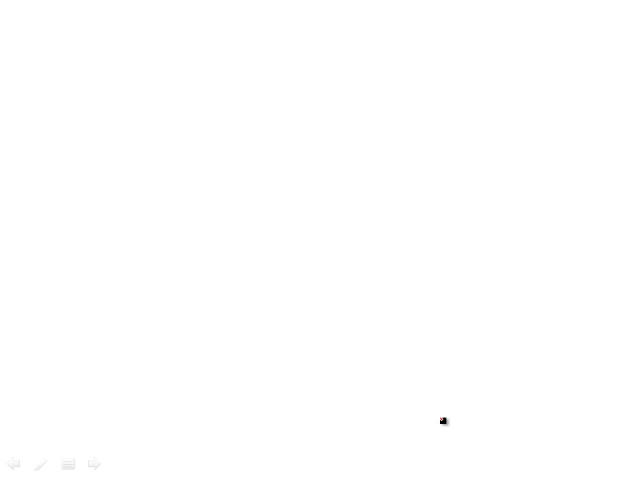
# Step: Handwrite 'W-M' in red at top left and underline the M
pyautogui.moveTo(148, 68); pyautogui.dragTo(172, 96)
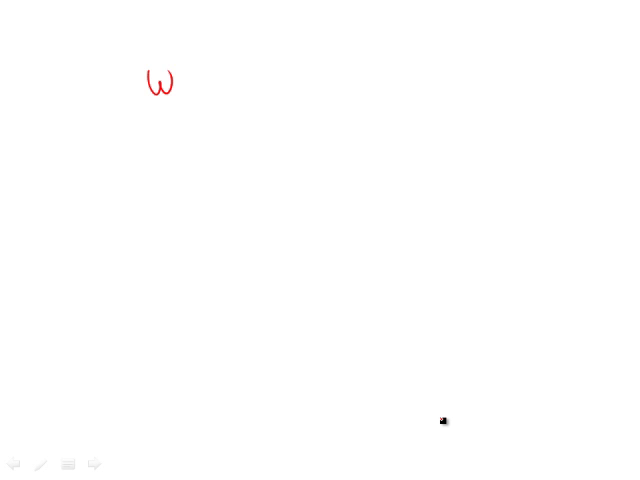
pyautogui.moveTo(178, 84); pyautogui.dragTo(190, 84)
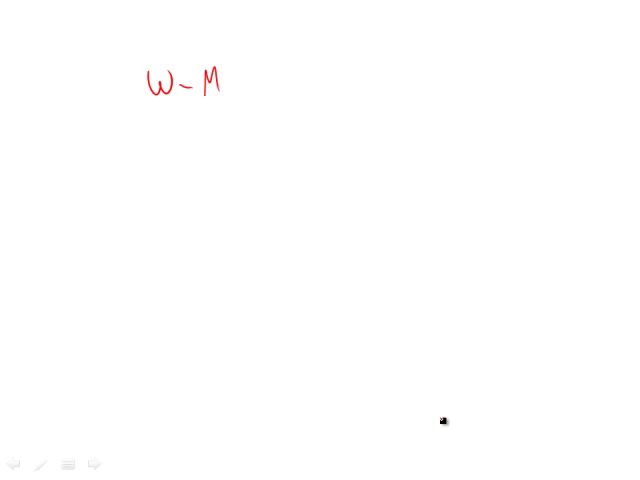
pyautogui.moveTo(204, 100); pyautogui.dragTo(218, 100)
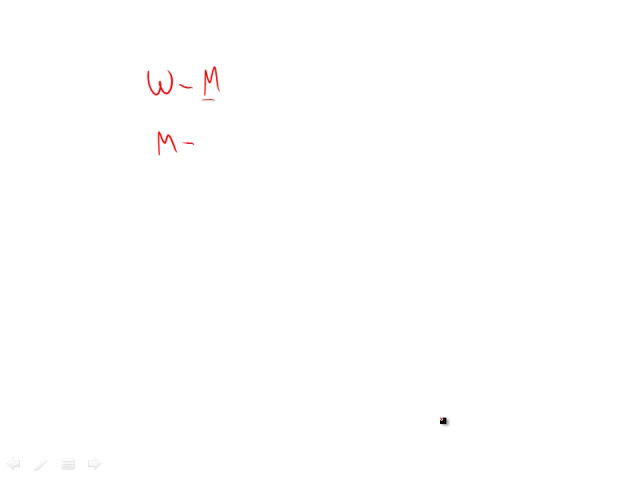
# Step: Write 'M-W' beneath and draw a rectangle around 'W-M'
pyautogui.moveTo(200, 140); pyautogui.dragTo(220, 140)
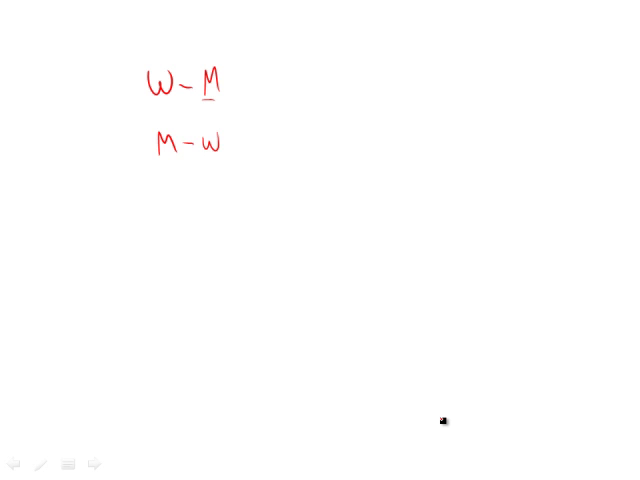
pyautogui.moveTo(142, 104); pyautogui.dragTo(240, 100)
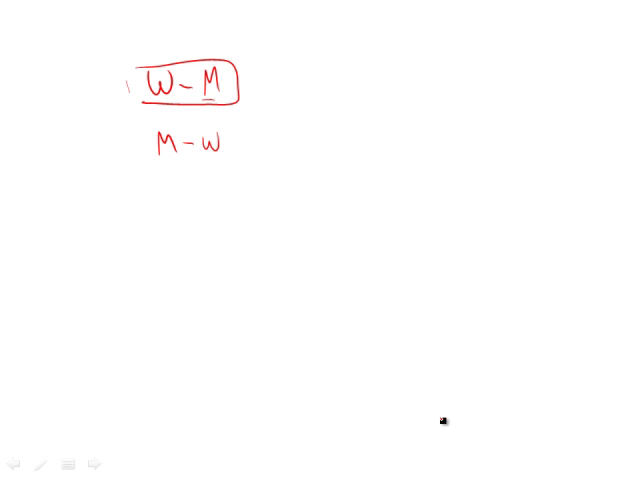
# Step: Draw an arrow pointing at boxed 'W-M' and a wavy underline under 'M-W'
pyautogui.moveTo(90, 144); pyautogui.dragTo(136, 100)
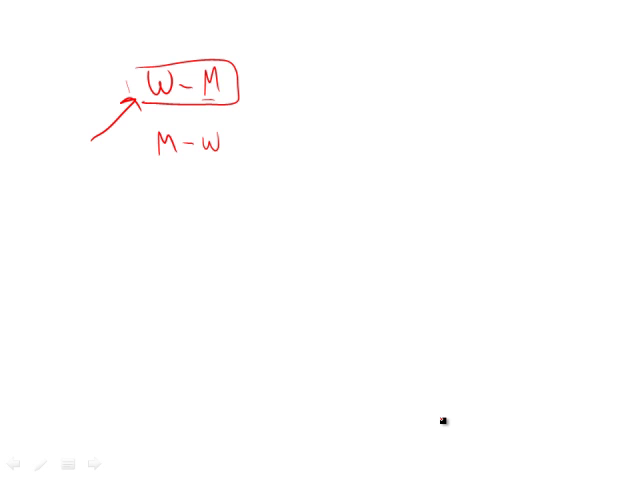
pyautogui.moveTo(150, 160); pyautogui.dragTo(224, 160)
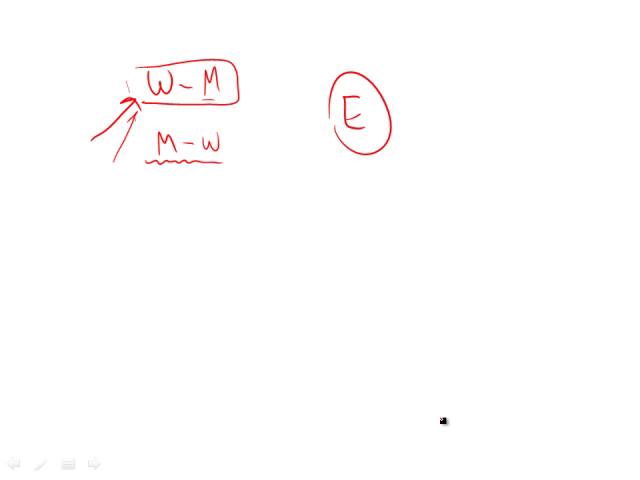
# Step: Sketch more red arrows toward 'W-M' and 'M-W' from several directions
pyautogui.moveTo(84, 50); pyautogui.dragTo(130, 84)
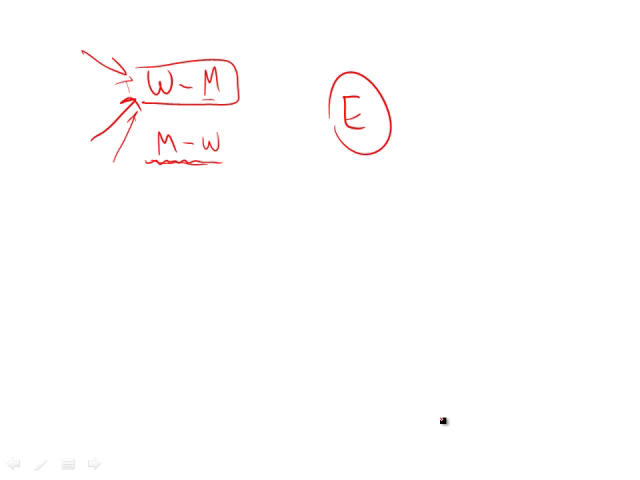
pyautogui.moveTo(340, 52); pyautogui.dragTo(368, 48)
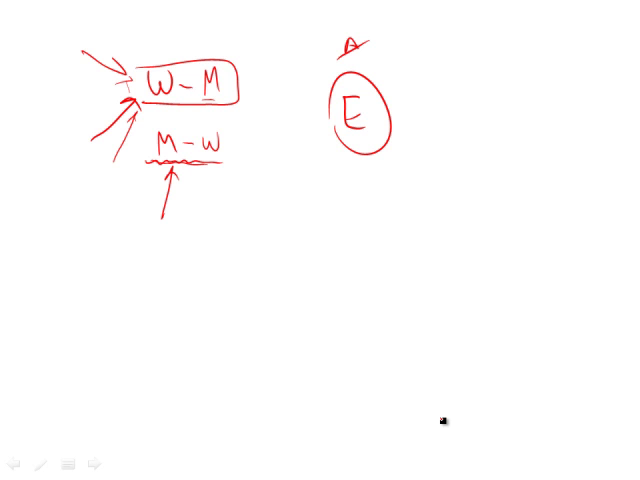
pyautogui.moveTo(276, 108); pyautogui.dragTo(230, 140)
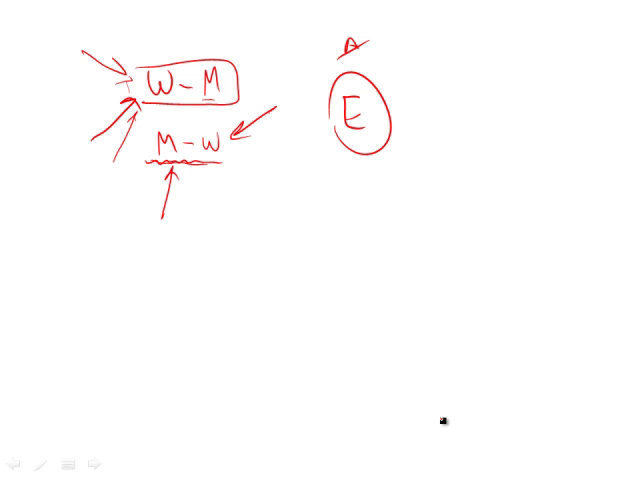